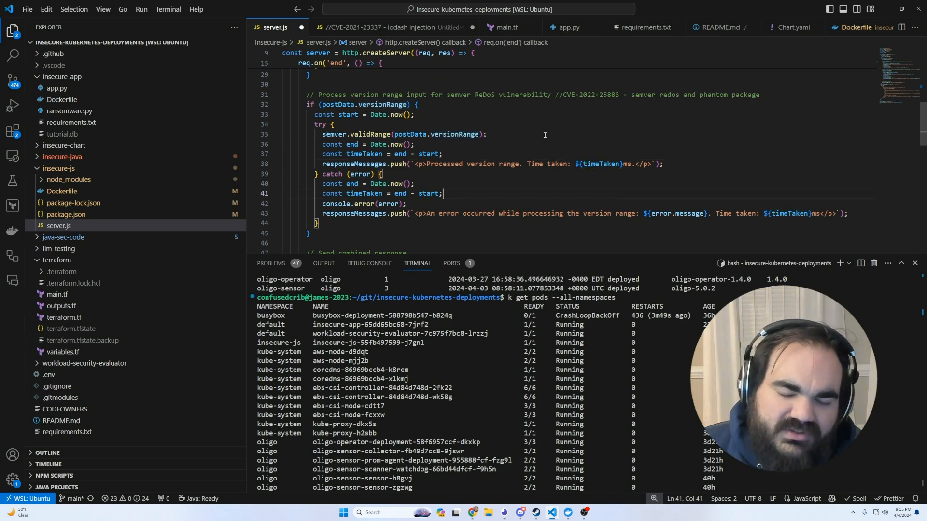
# Step: Scroll the README to the Deployment steps alongside the insecure-app pod forwarded on port 8080
pyautogui.scroll(-3)
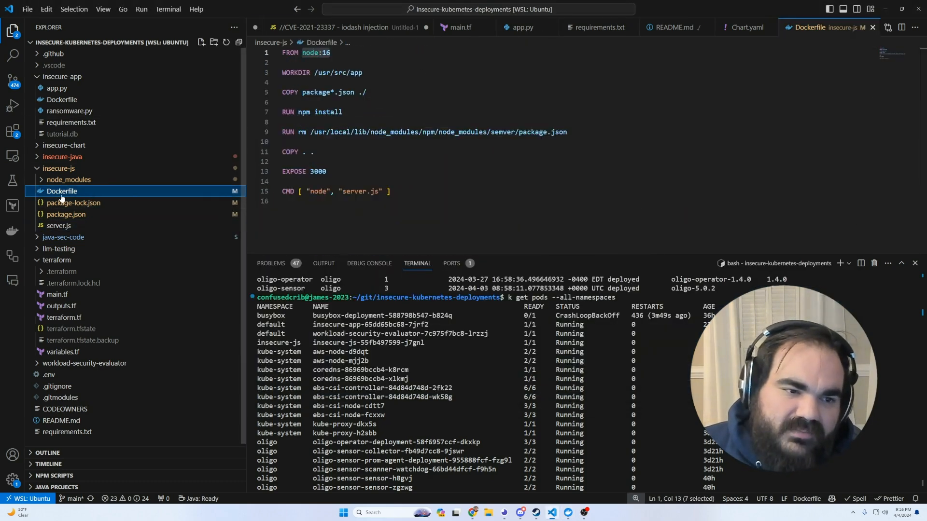
pyautogui.click(61, 420)
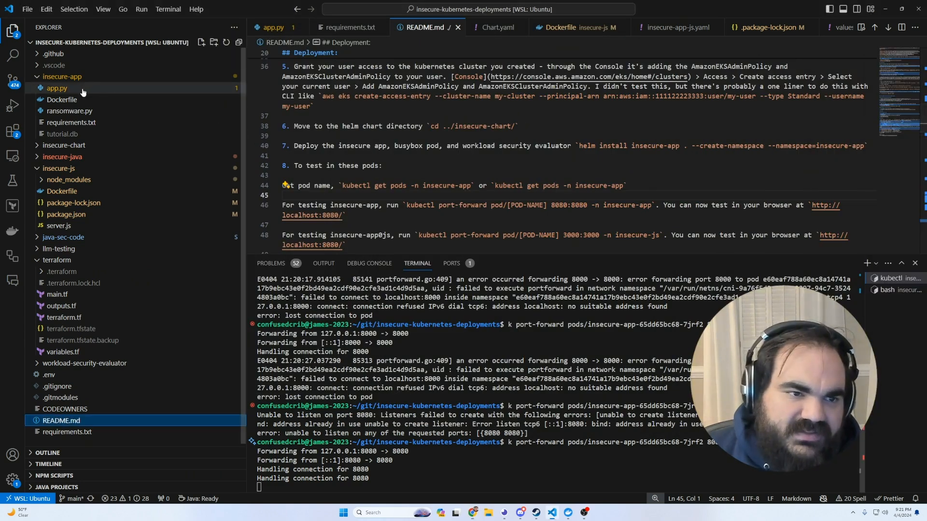